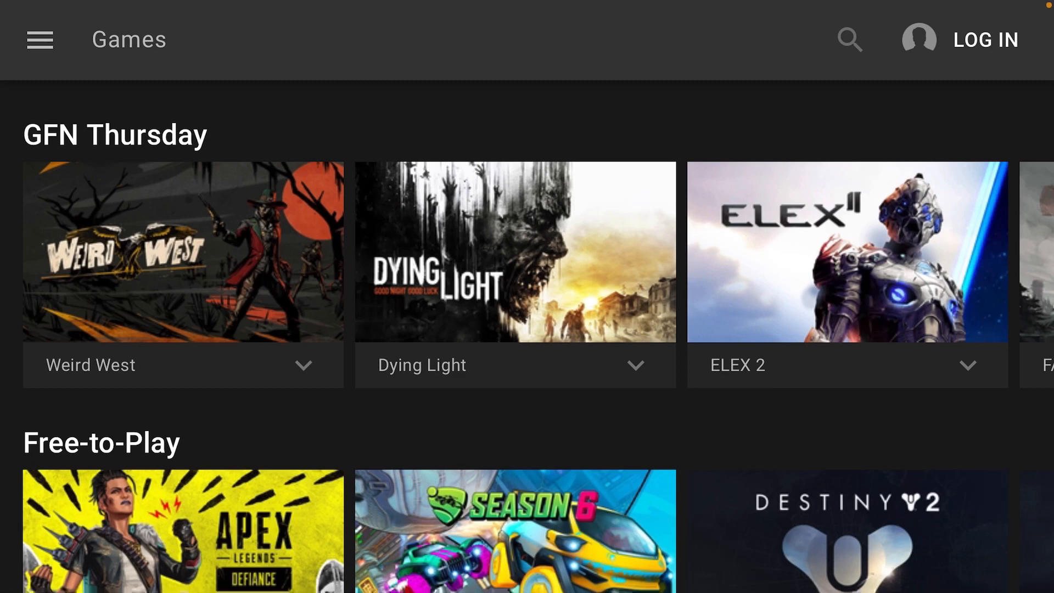
- Sign in to GeForce NOW through the NVIDIA provider using the existing account
left_click(985, 39)
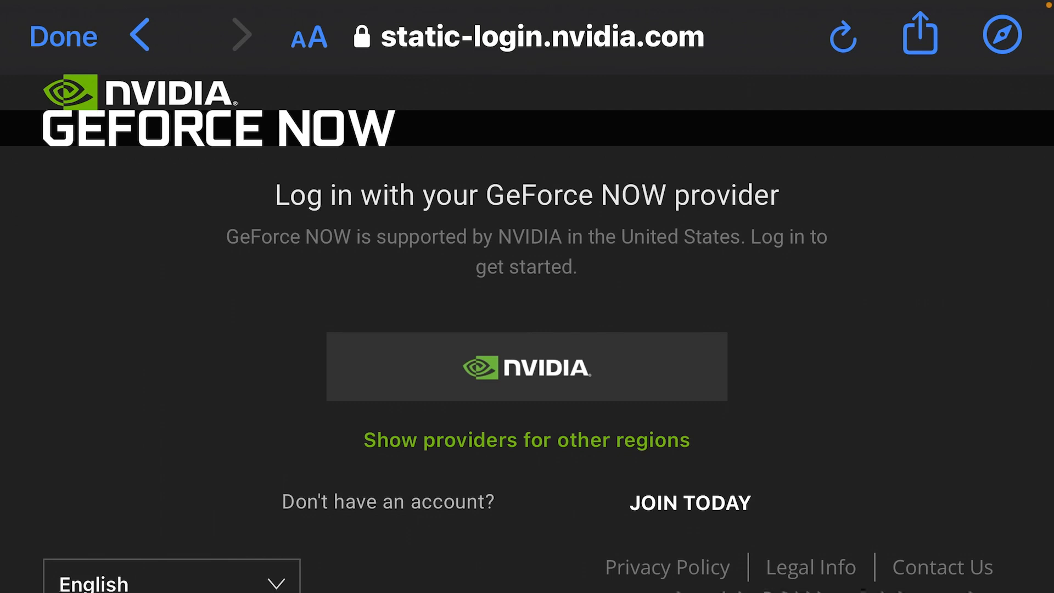
left_click(526, 366)
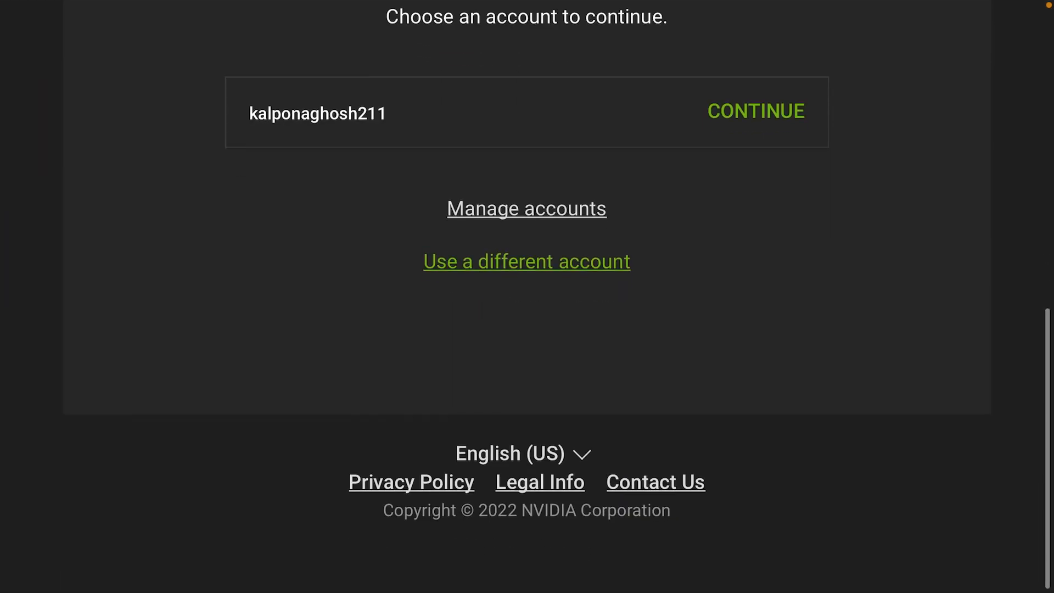
scroll("down", 3)
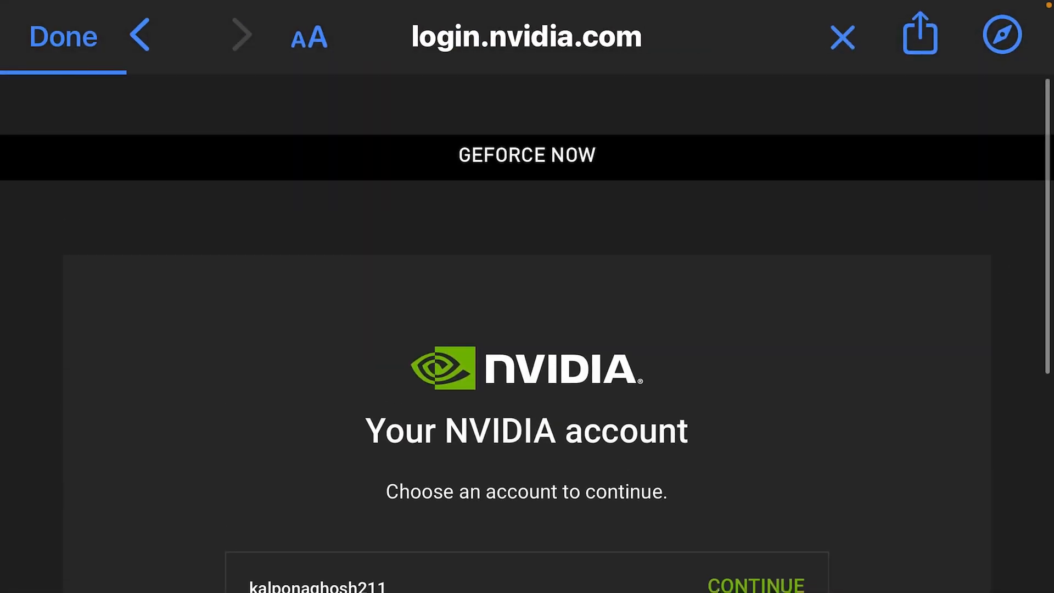
left_click(755, 581)
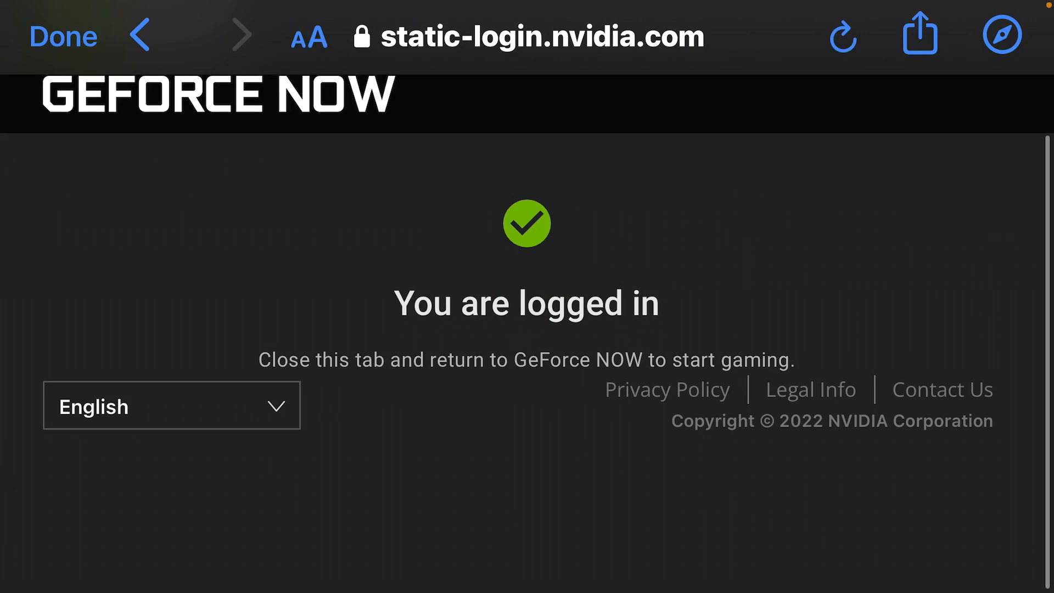
scroll("down", 3)
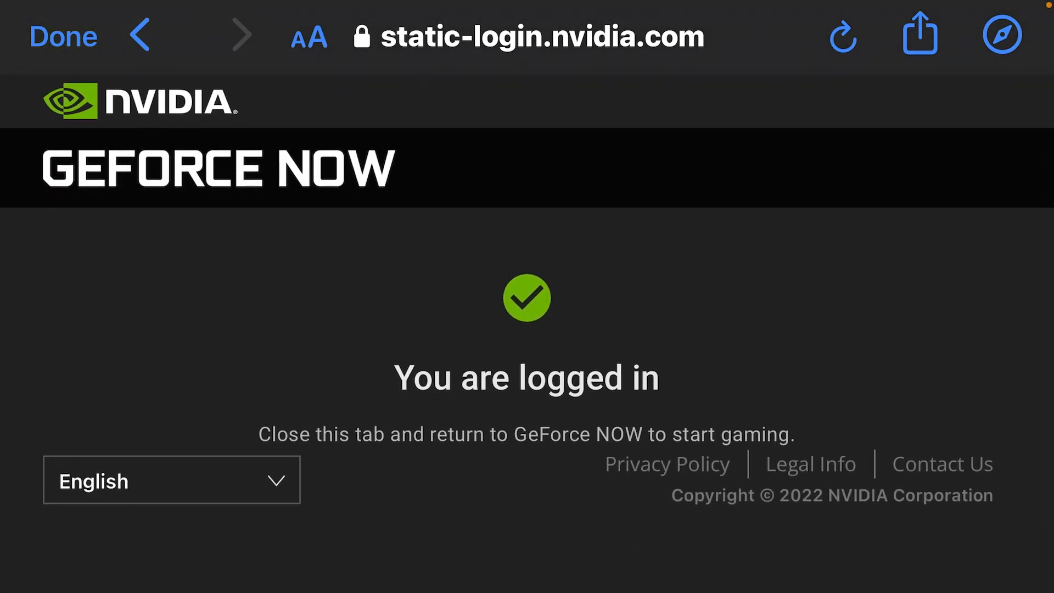
- Close the login browser, briefly search for Fortnite, then return to My Library
left_click(63, 36)
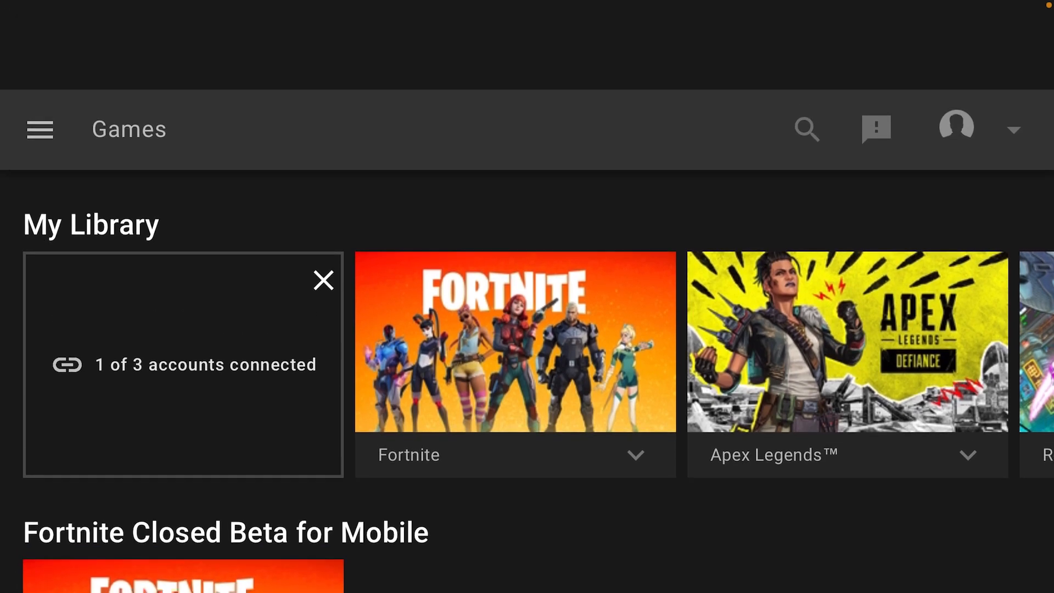
scroll("up", 3)
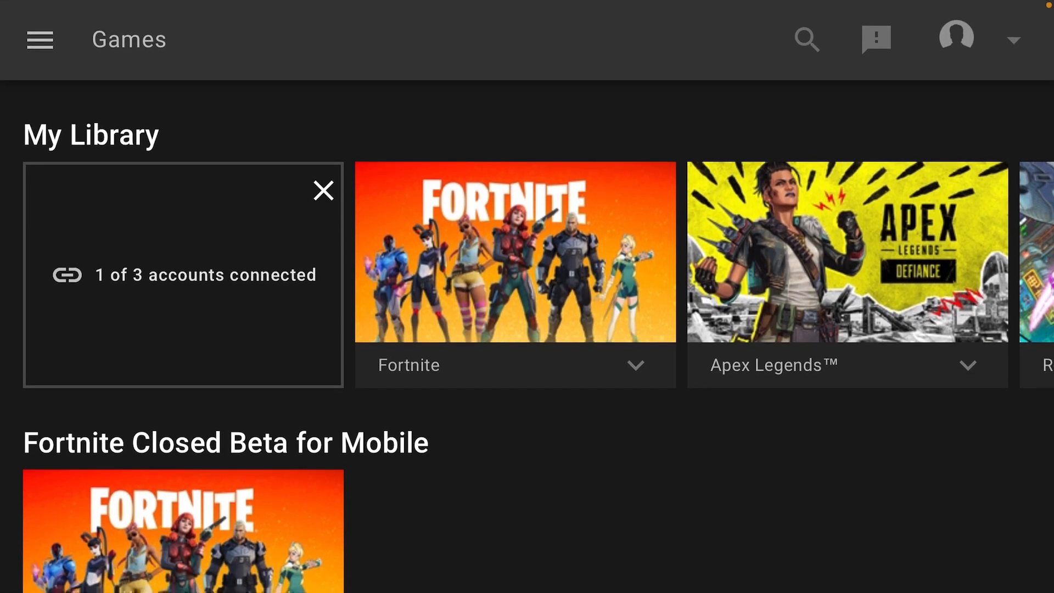
left_click(515, 252)
type("Fortn")
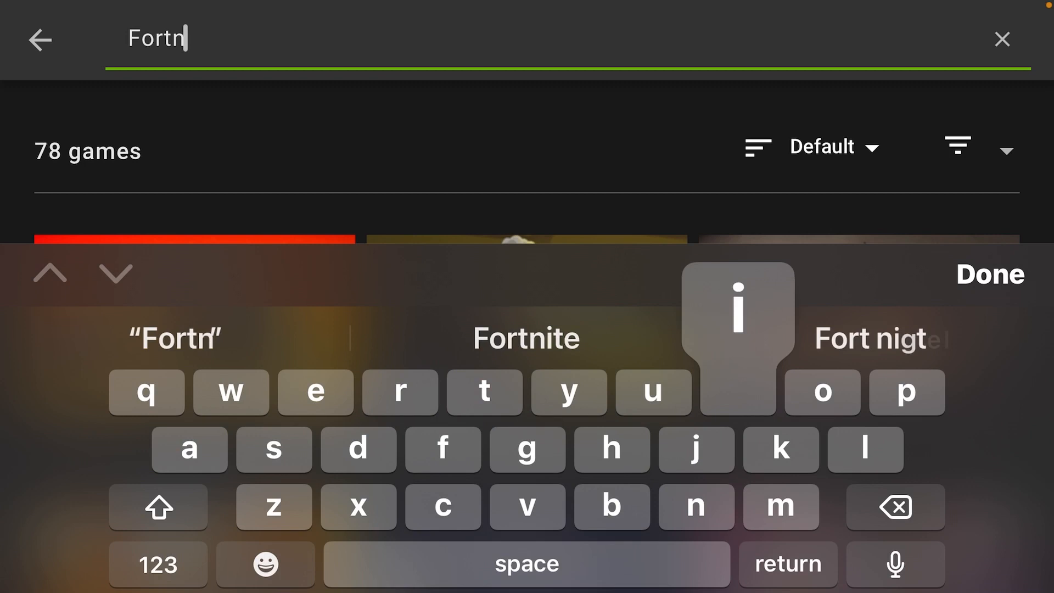
left_click(525, 337)
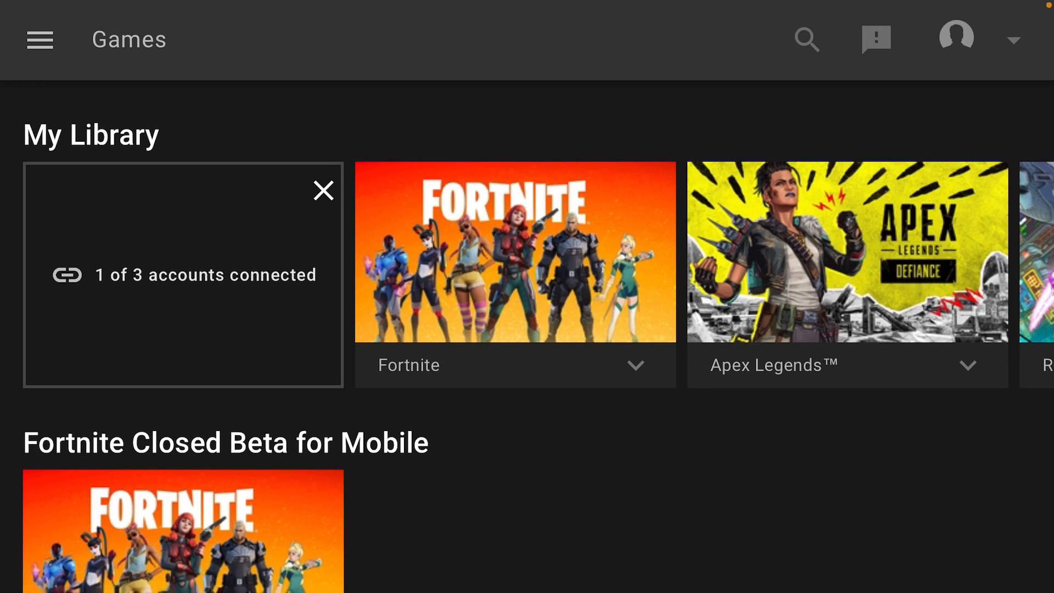
- In Settings, disconnect the Epic Games account and start reconnecting it
left_click(39, 39)
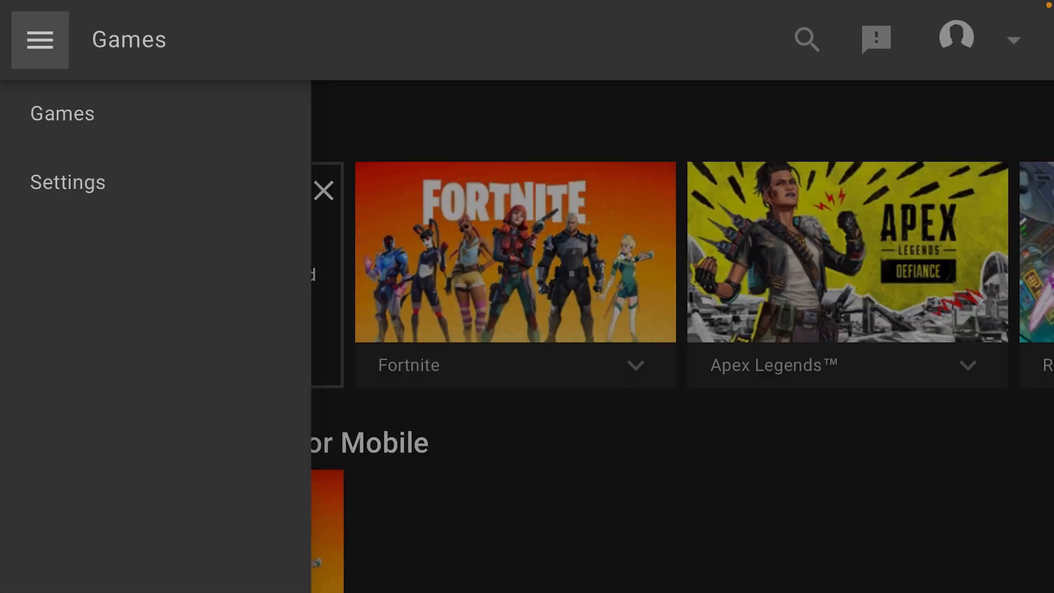
left_click(67, 182)
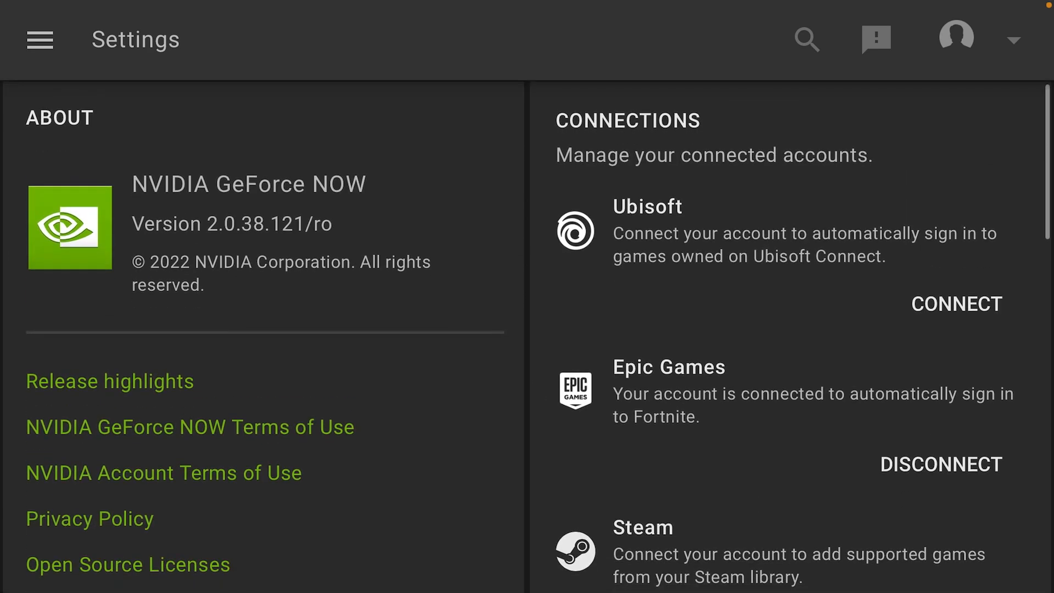
left_click(939, 464)
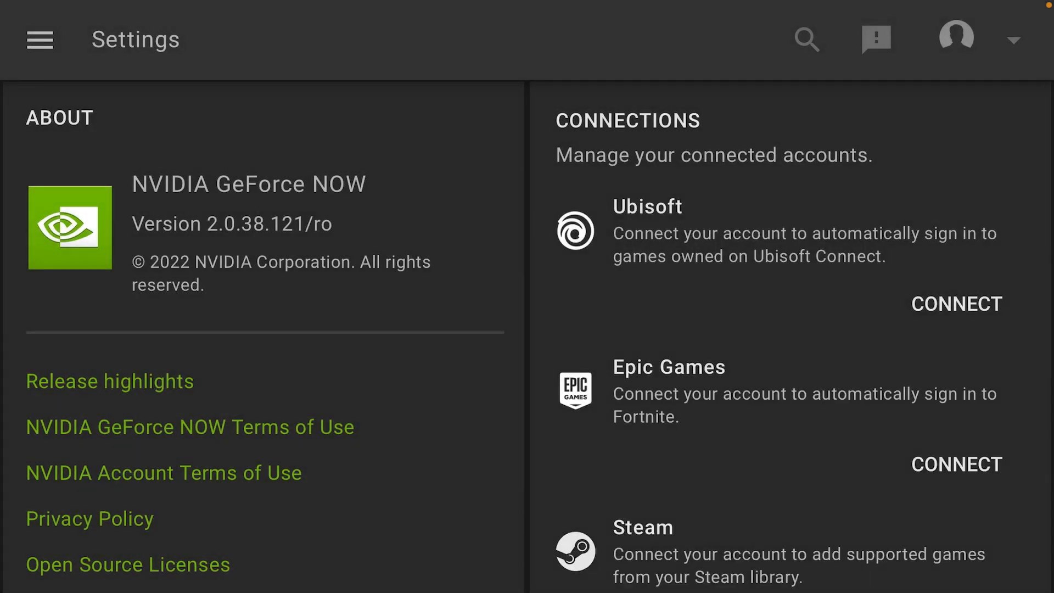
left_click(955, 463)
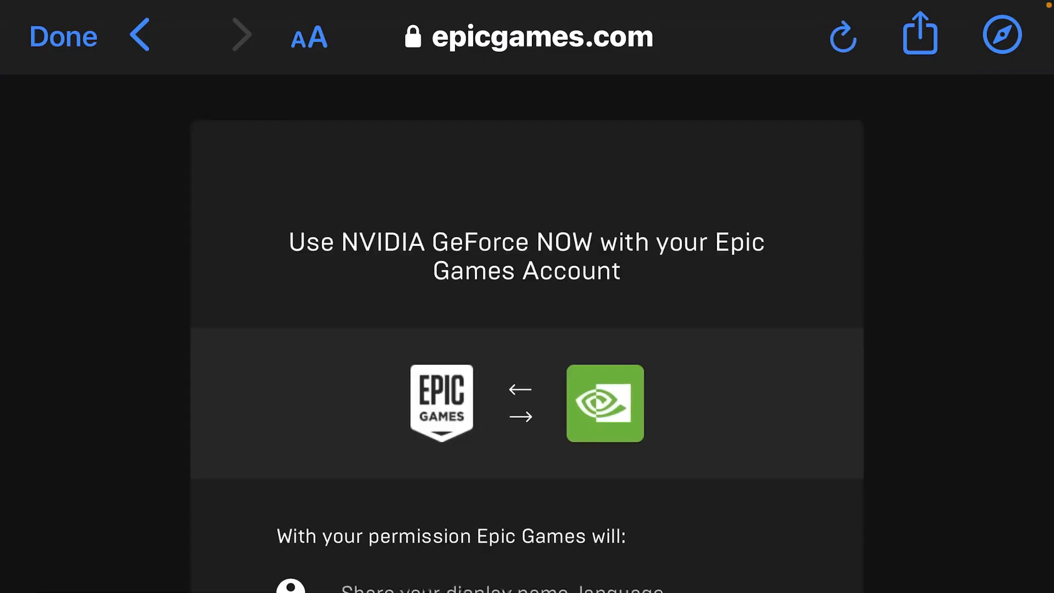
- Allow GeForce NOW to use the Epic Games account on the permission page
scroll("down", 3)
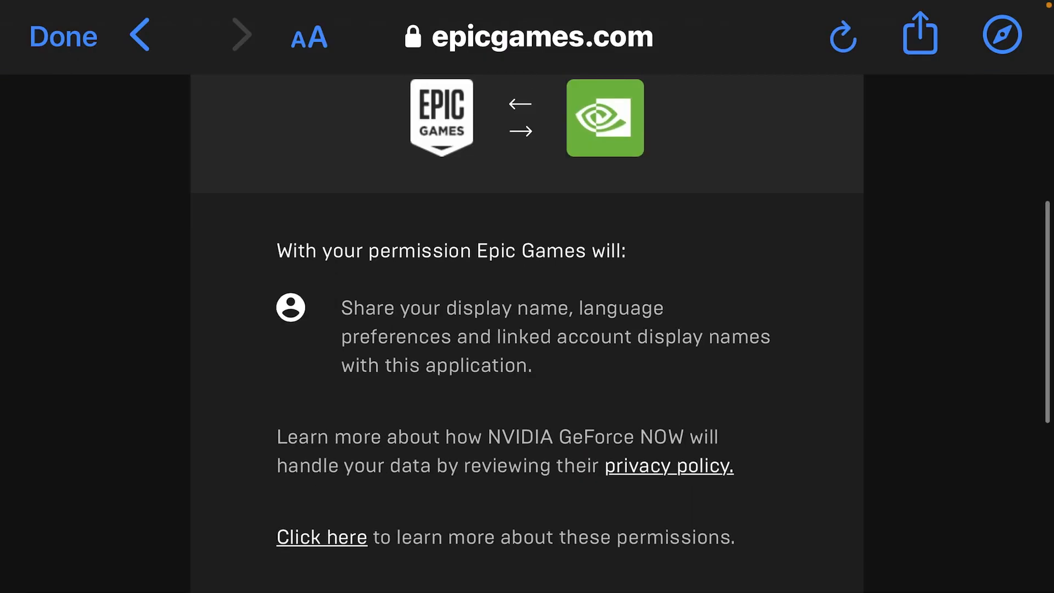
scroll("down", 3)
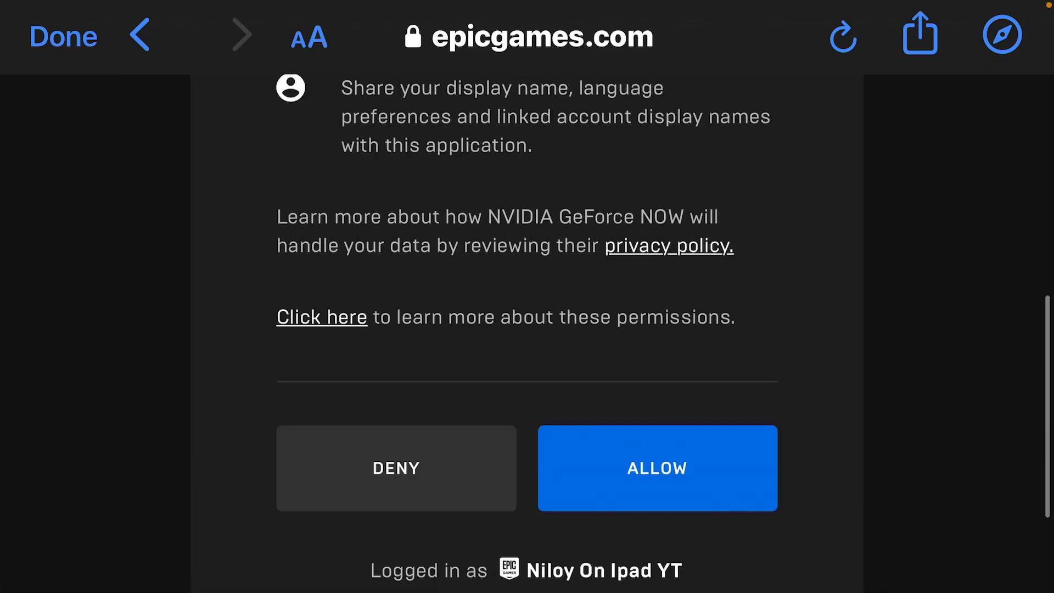
scroll("up", 3)
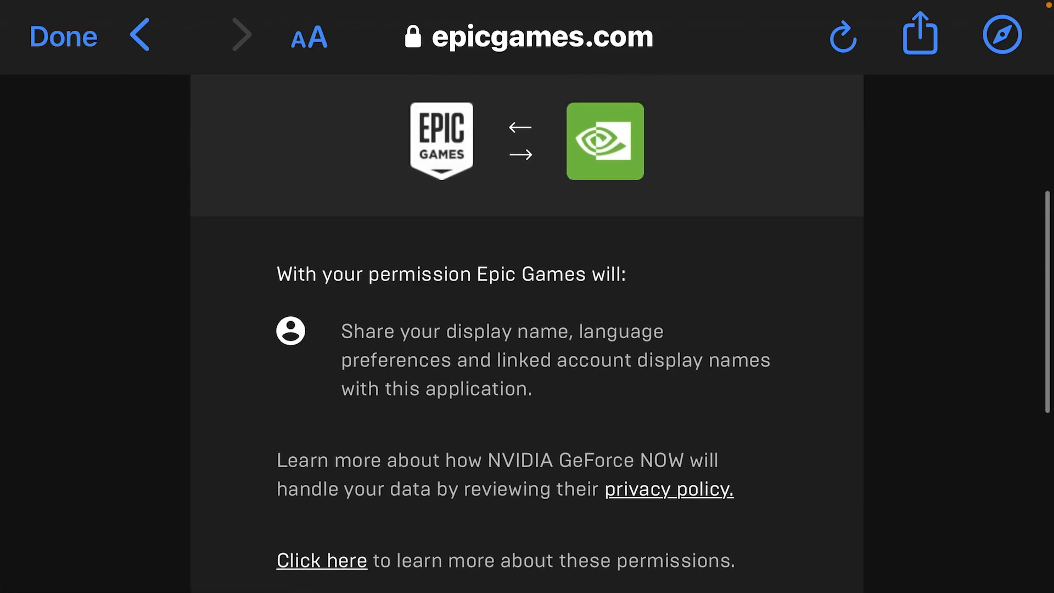
scroll("down", 3)
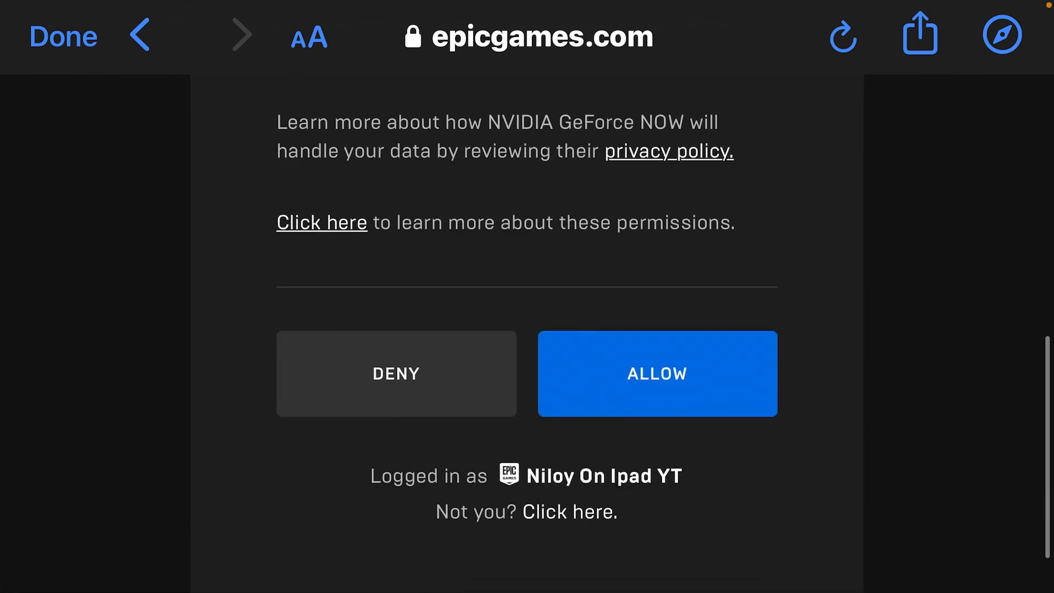
left_click(657, 373)
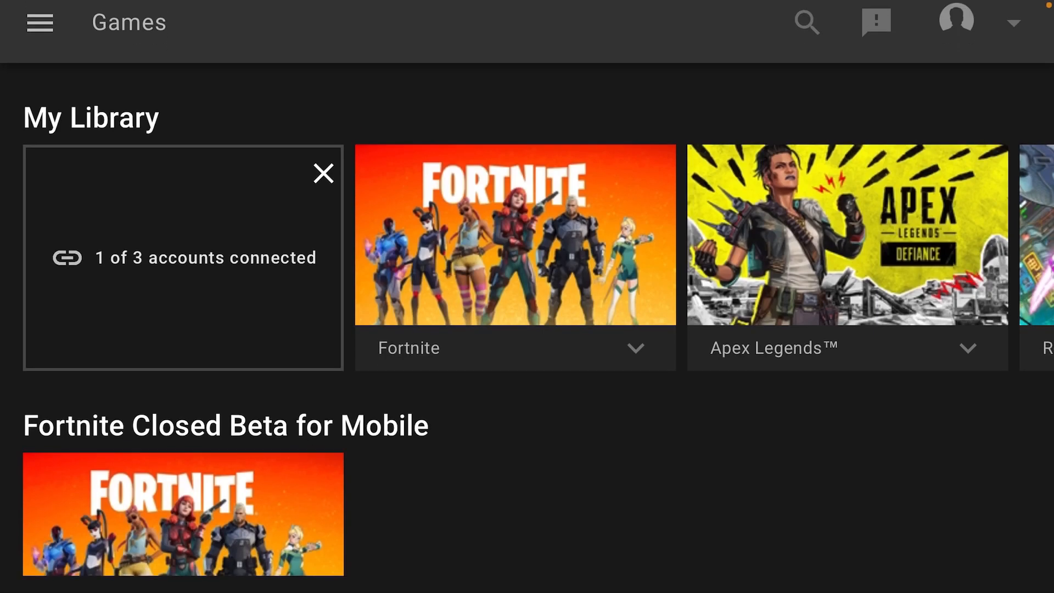
- Open the Fortnite tile in My Library and press Play
scroll("up", 3)
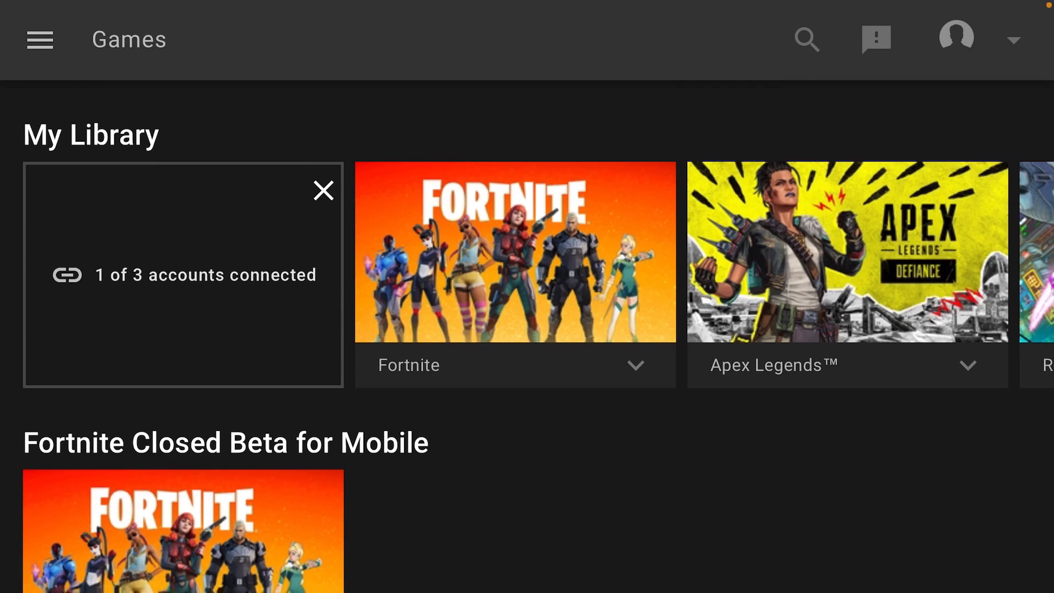
left_click(515, 252)
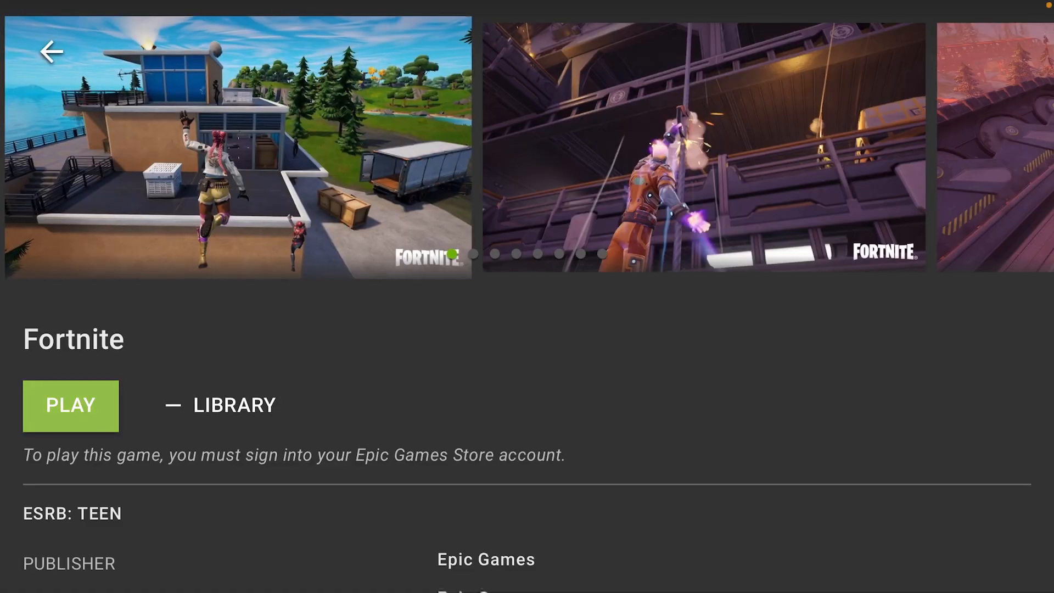
left_click(70, 405)
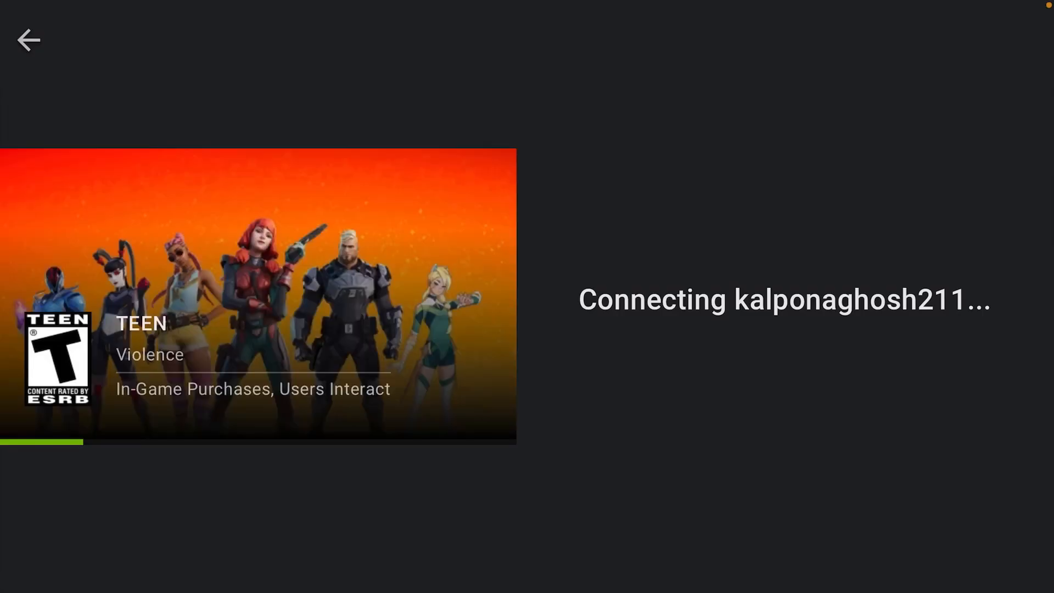